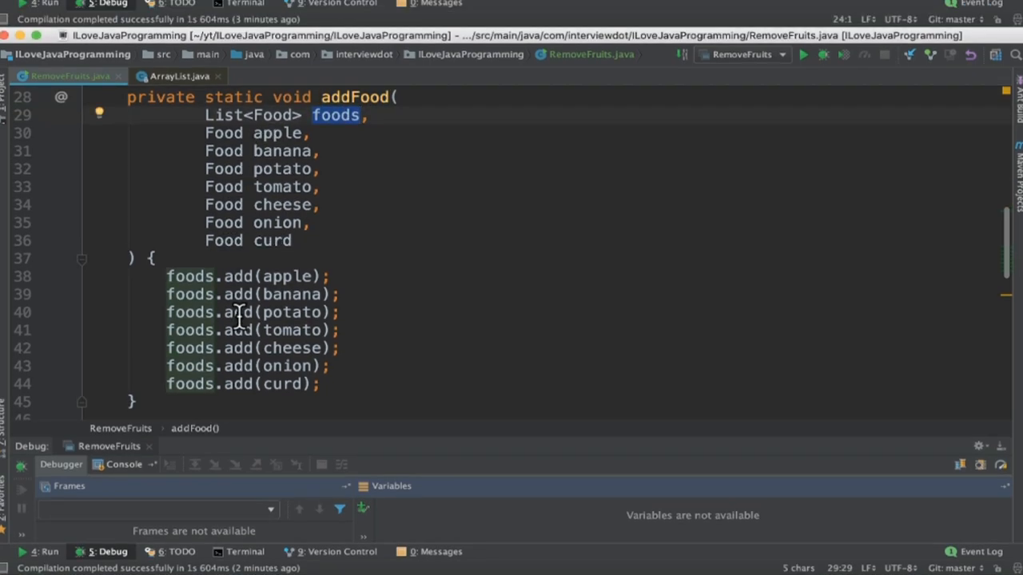
- Jump into ArrayList.java at the filter-based removeIf body and scroll to the ConcurrentModificationException check
scroll(down, 3)
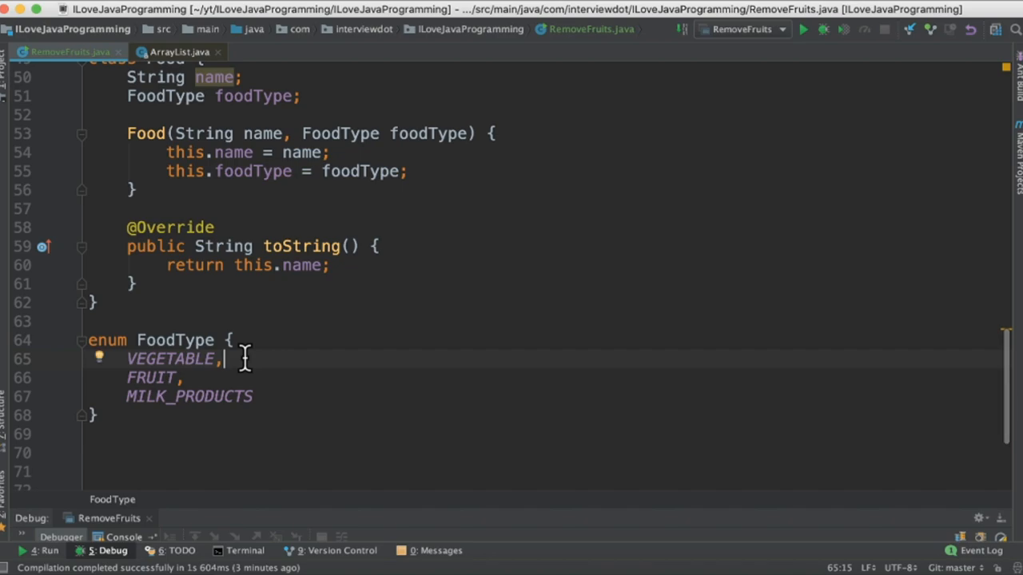
double_click(170, 358)
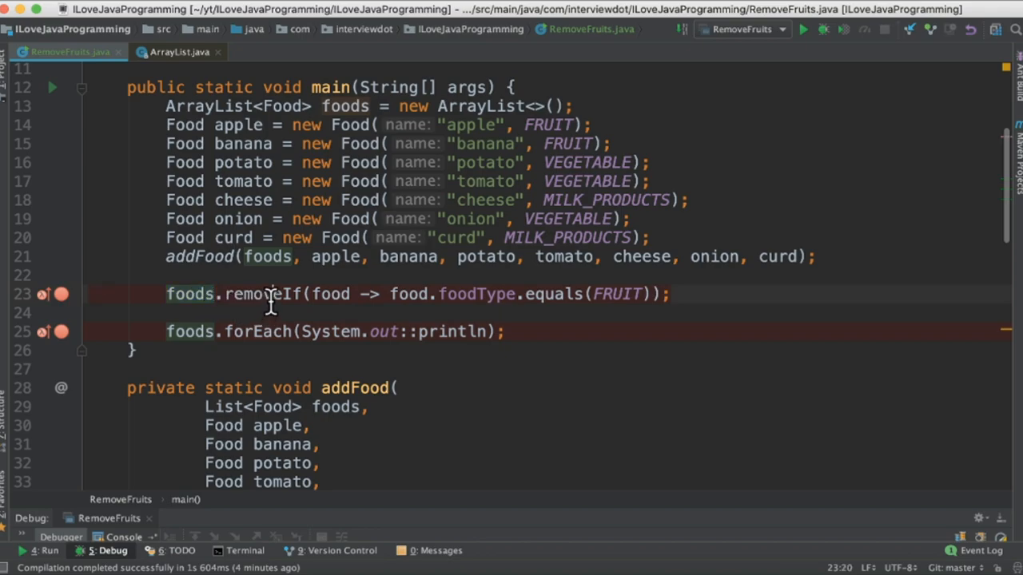
double_click(616, 294)
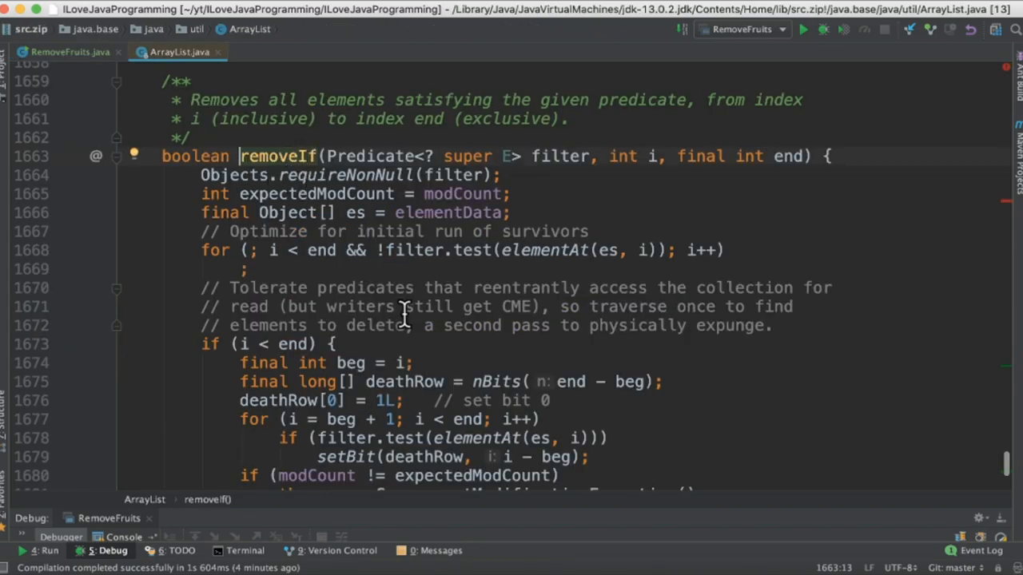
double_click(559, 156)
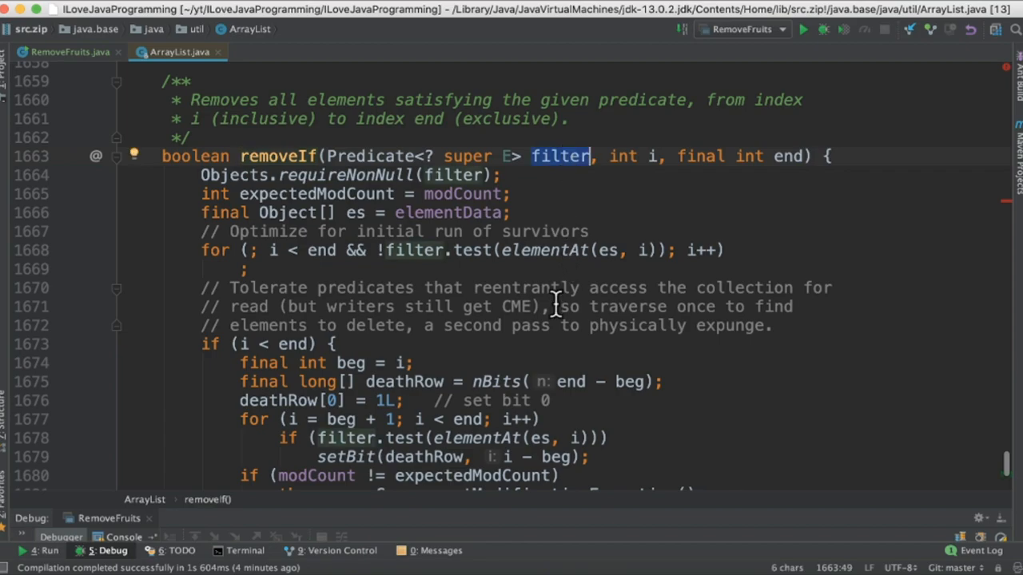
scroll(down, 3)
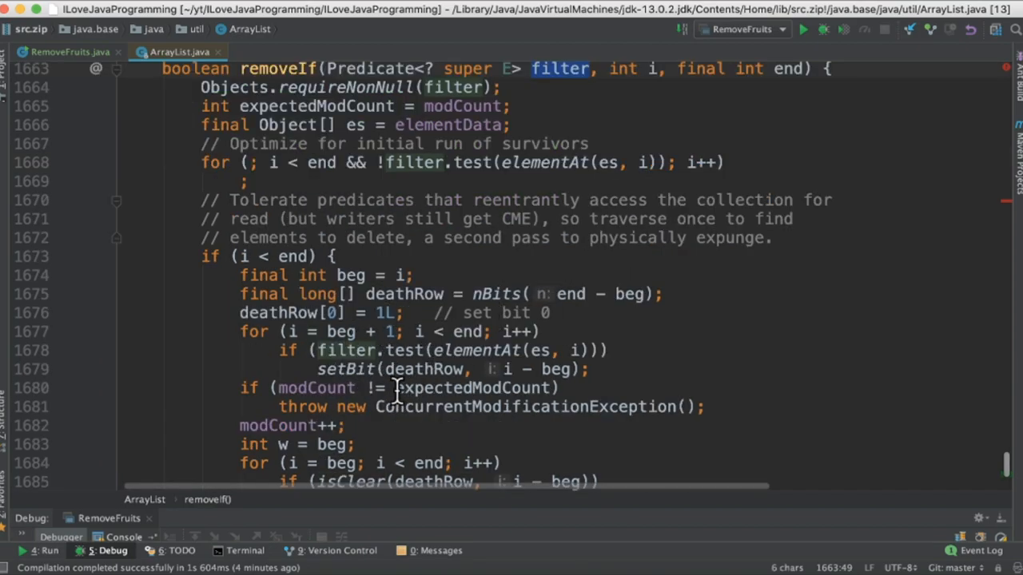